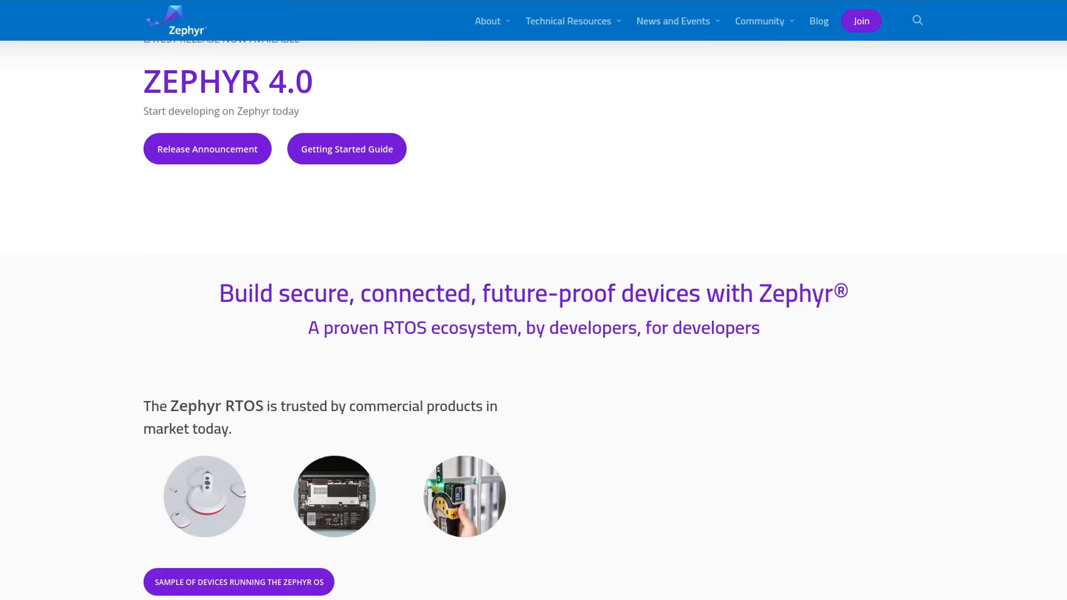
# Scroll the Zephyr homepage past the boards carousel to the statistics banner
pyautogui.scroll(-3)
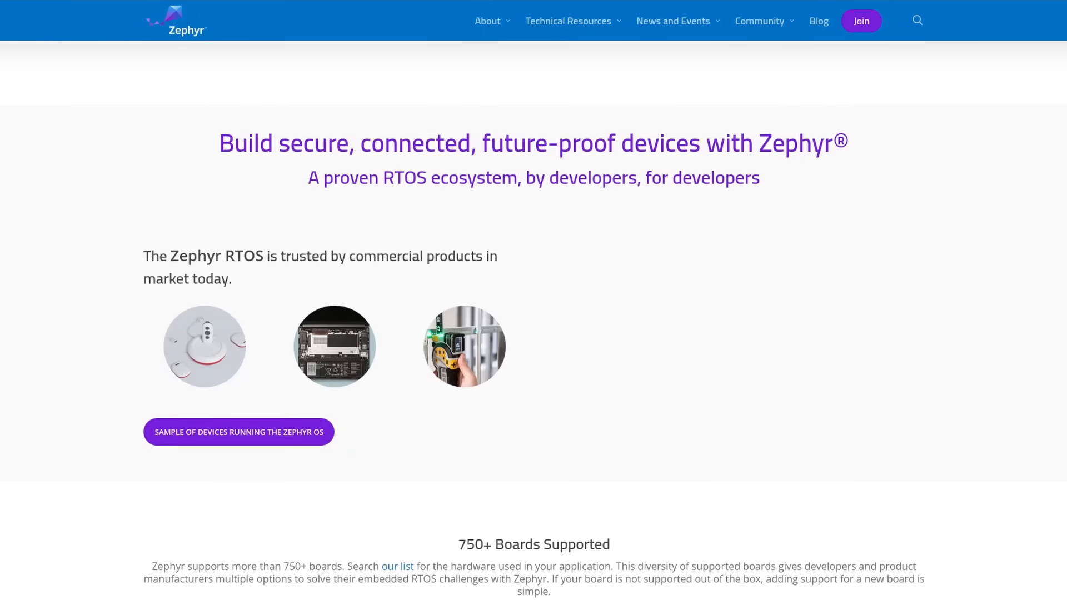
pyautogui.scroll(-3)
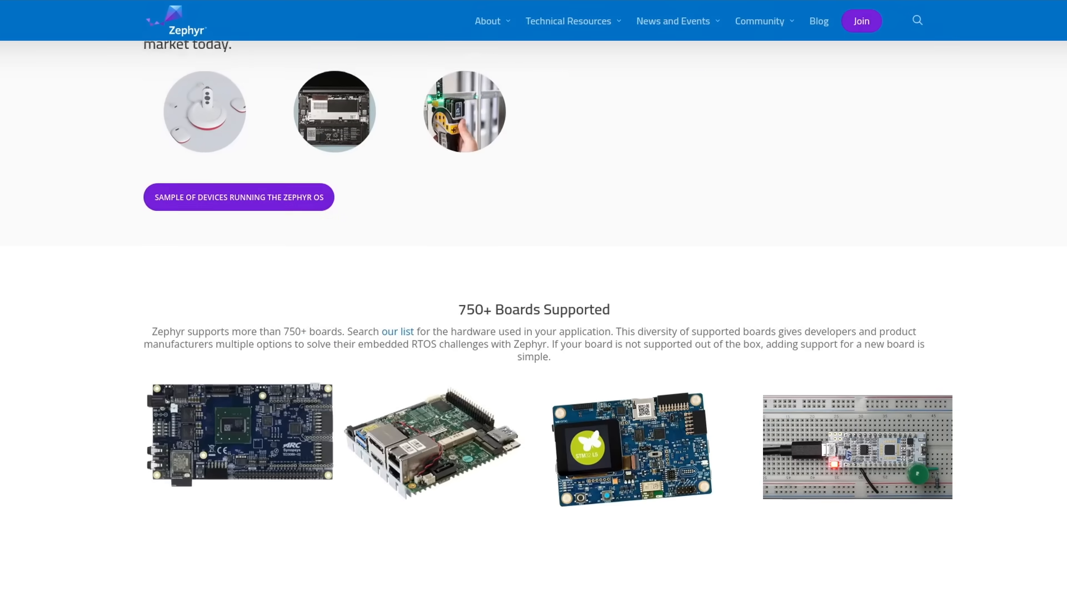
pyautogui.scroll(-3)
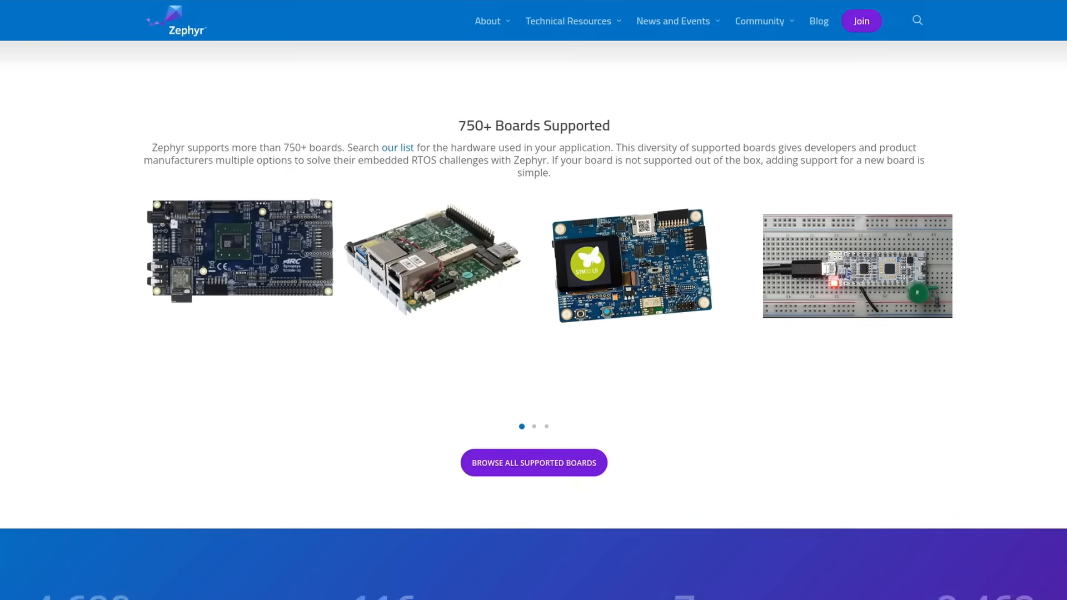
pyautogui.scroll(-3)
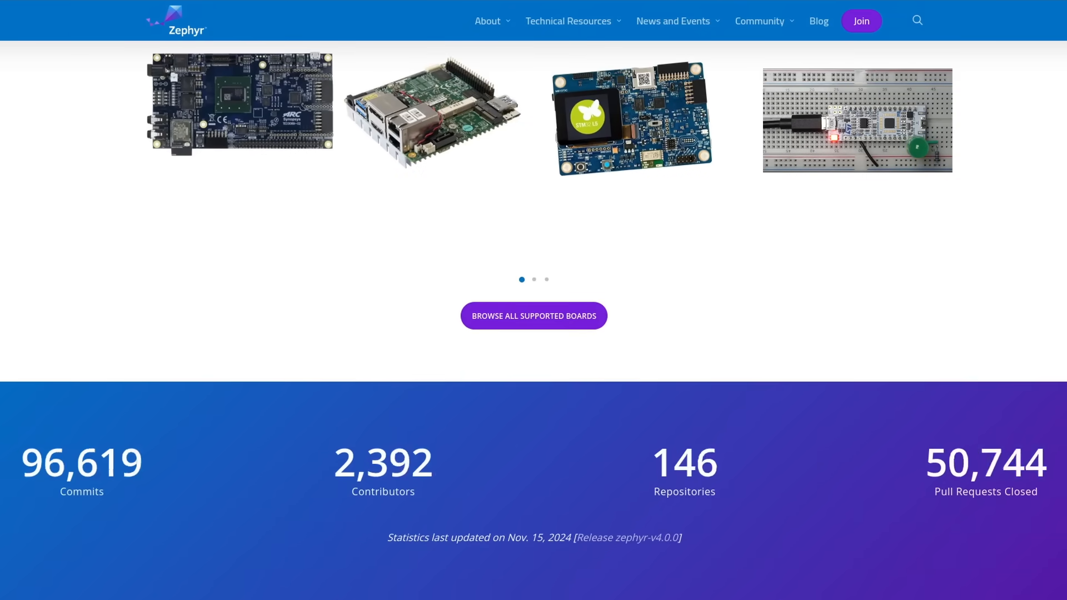
pyautogui.scroll(-3)
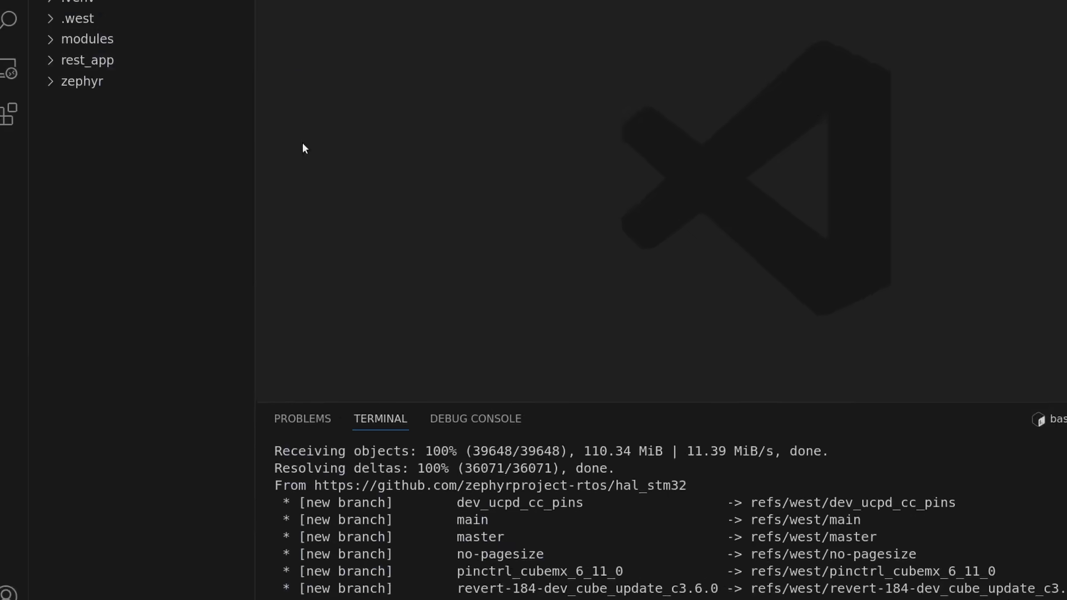
# Expand the zephyr source tree in the Explorer and open rest_app/main.c
pyautogui.click(82, 81)
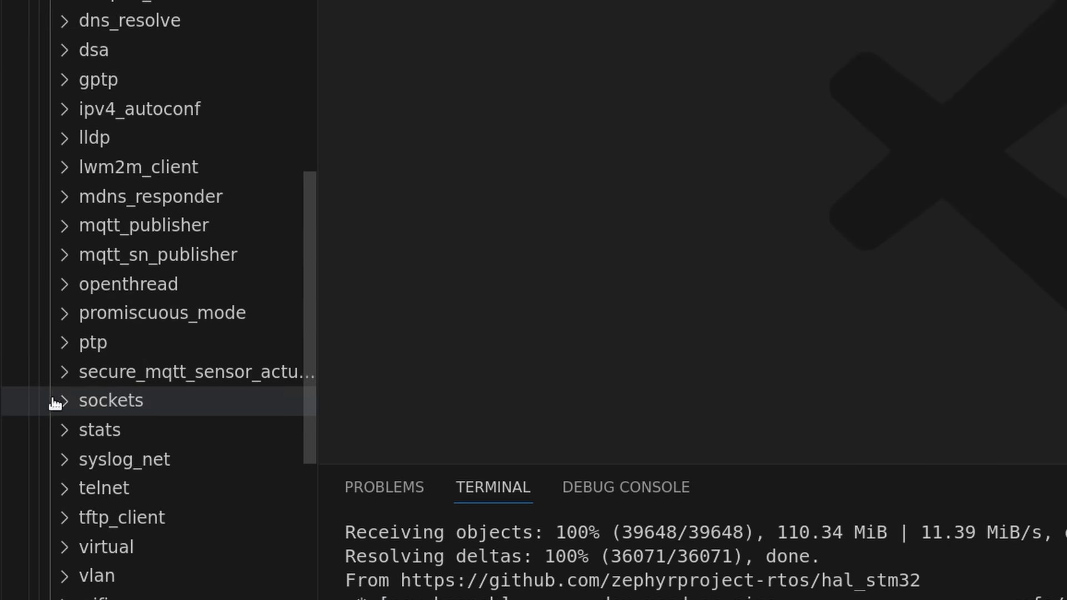
pyautogui.click(110, 400)
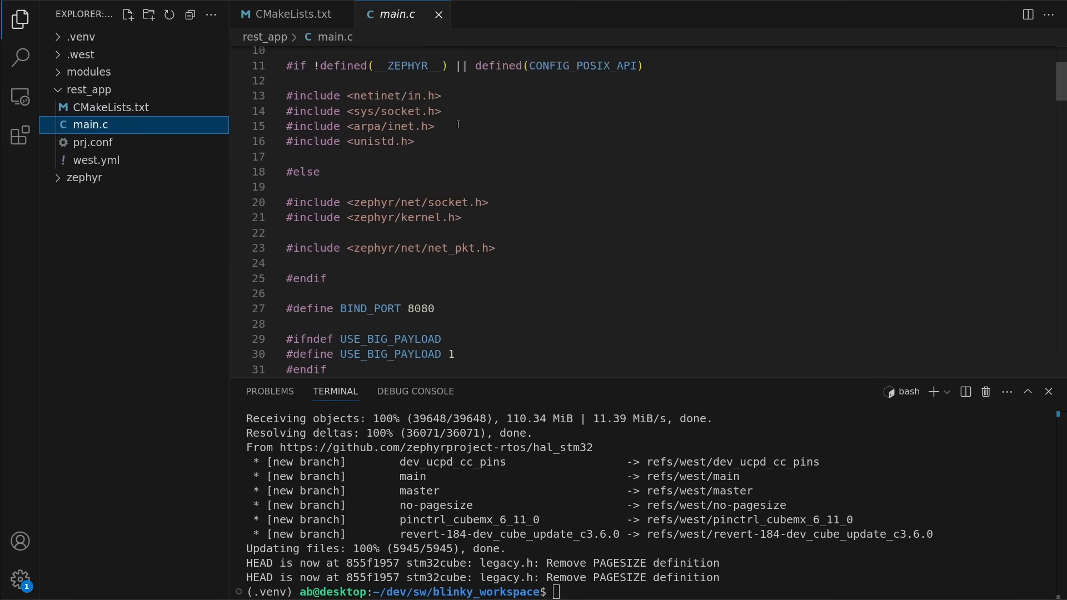
pyautogui.scroll(-3)
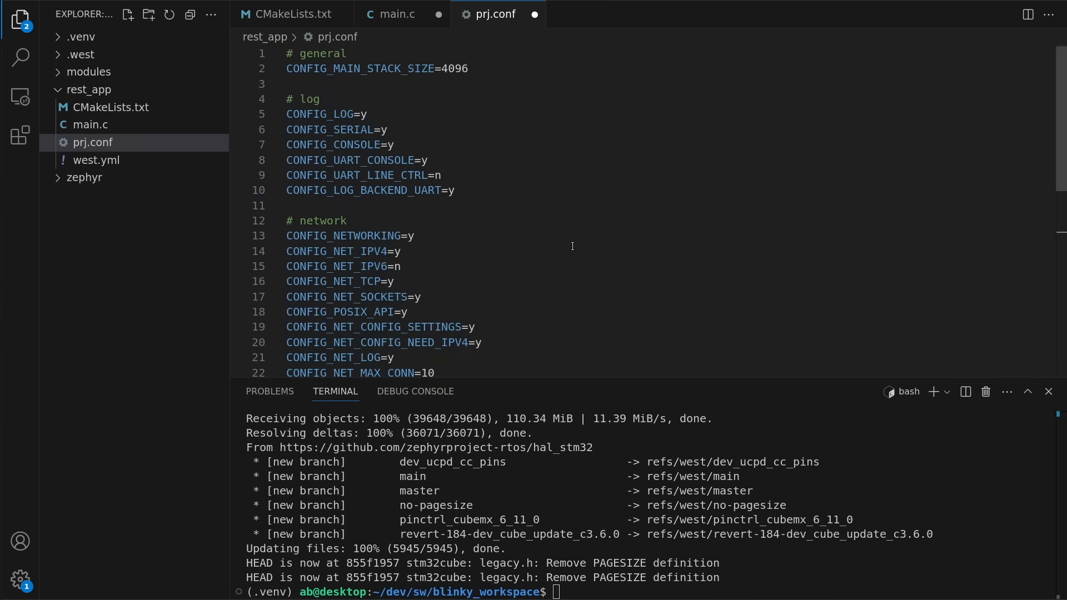
# Review prj.conf, then begin a curl -X POST request to the board's REST server
pyautogui.scroll(-3)
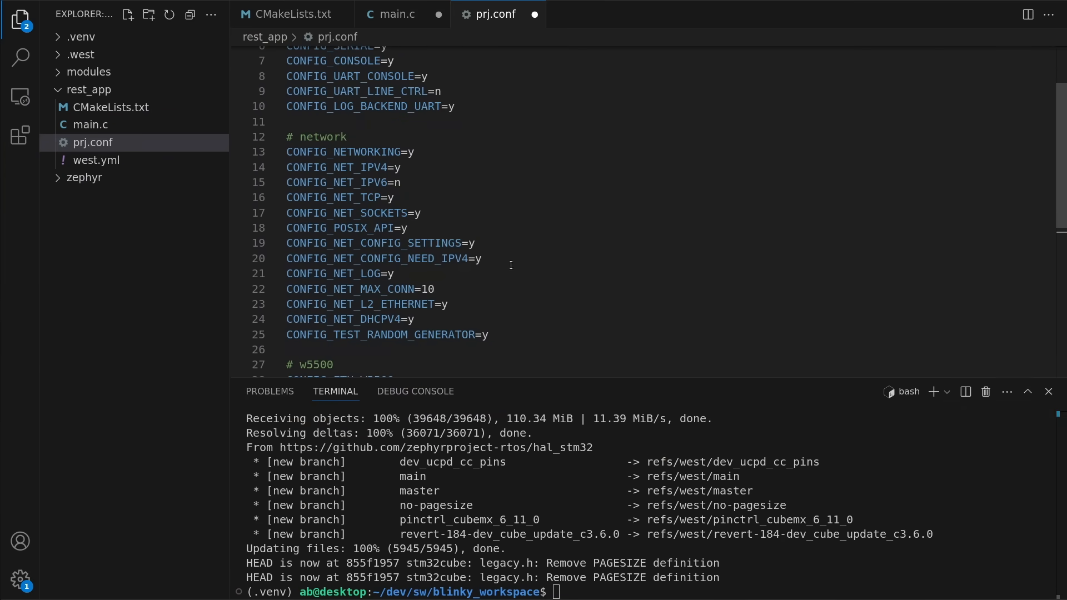
pyautogui.doubleClick(301, 318)
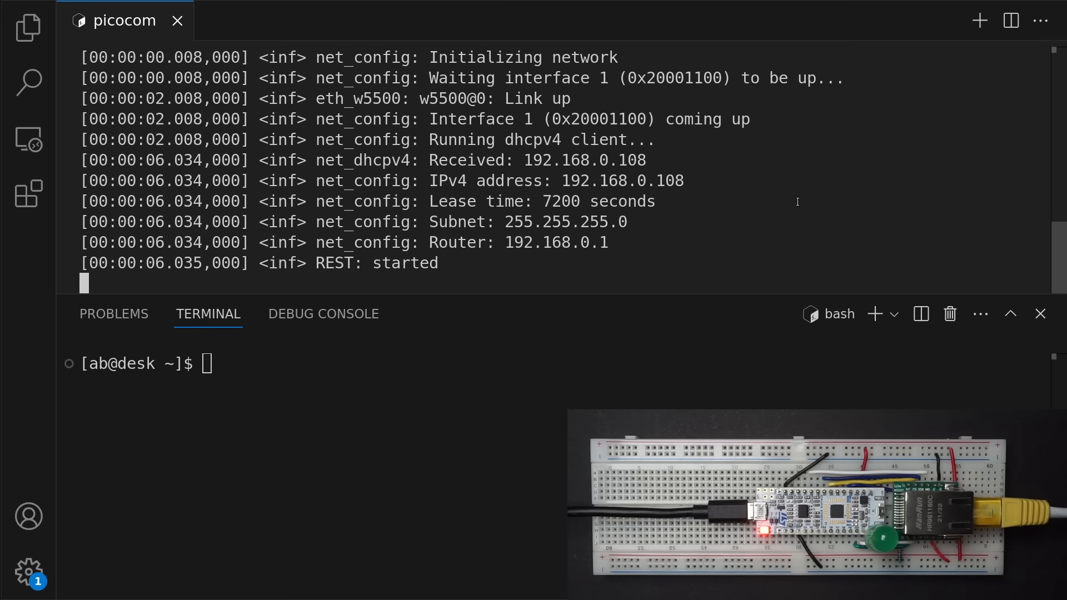
pyautogui.write('curl -X POST http://1')
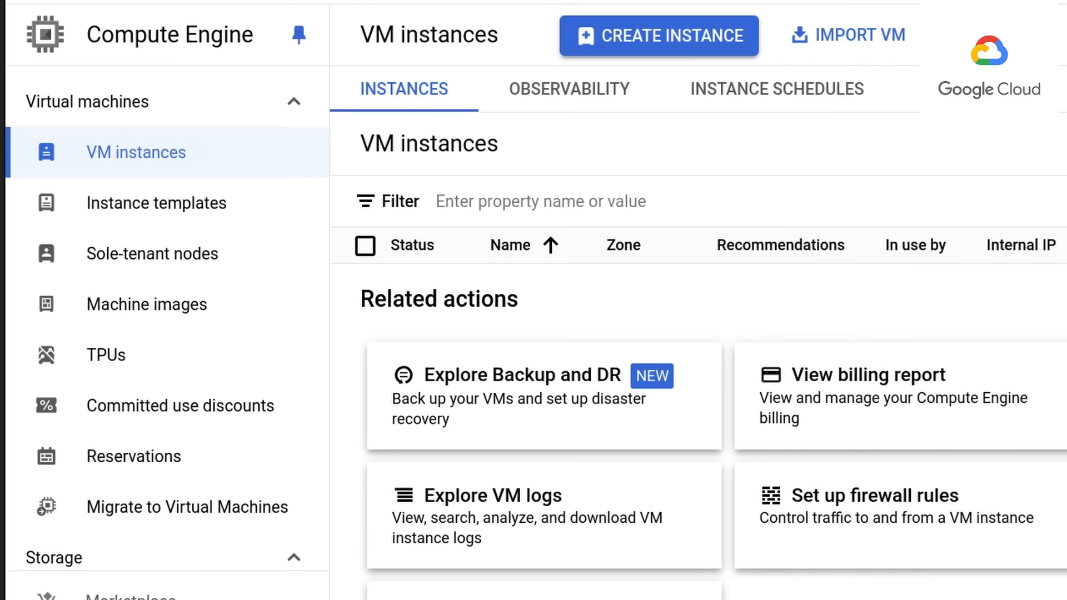
# Navigate the Cloud Console to Compute Engine's VM instances page
pyautogui.click(657, 36)
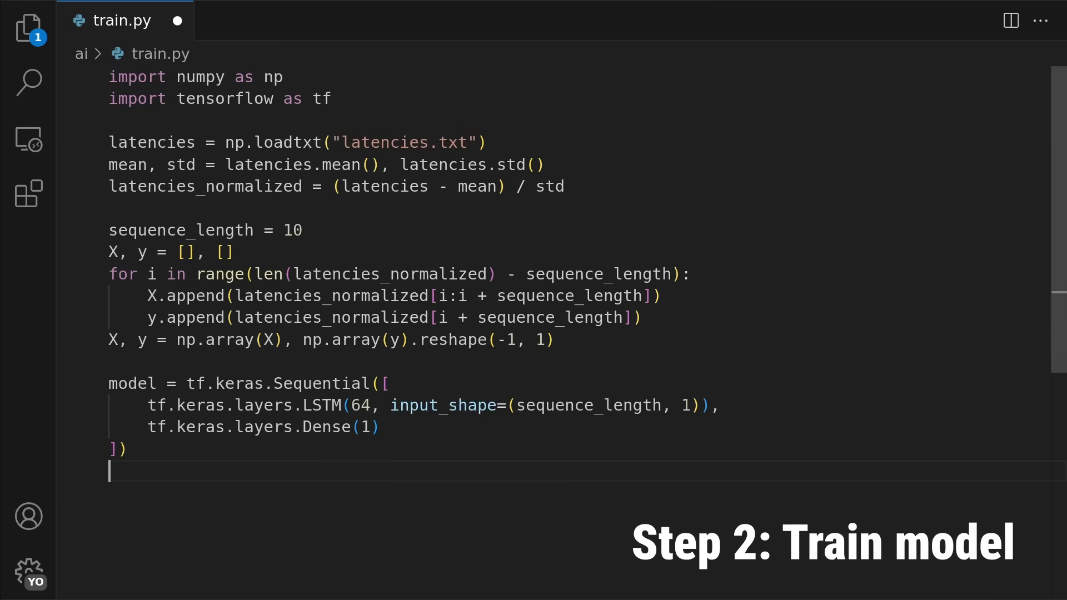
# Add model.compile(optimizer='adam', loss='mse') to train.py and start a latency_sequence line in blinky.py
pyautogui.write("model.compile(optimizer='adam', loss='mse')")
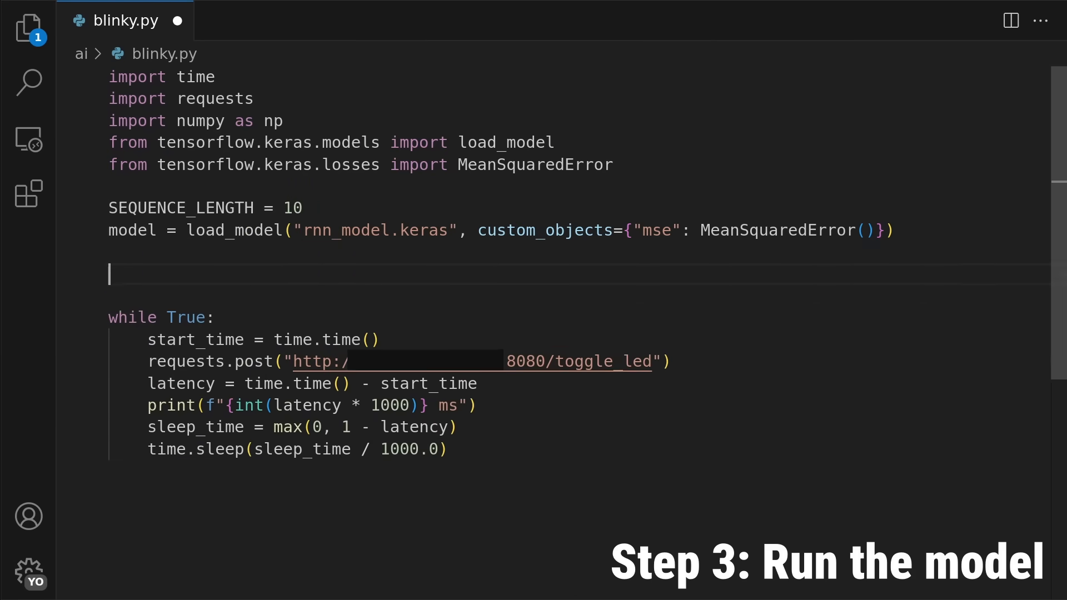
pyautogui.write('latency_seque')
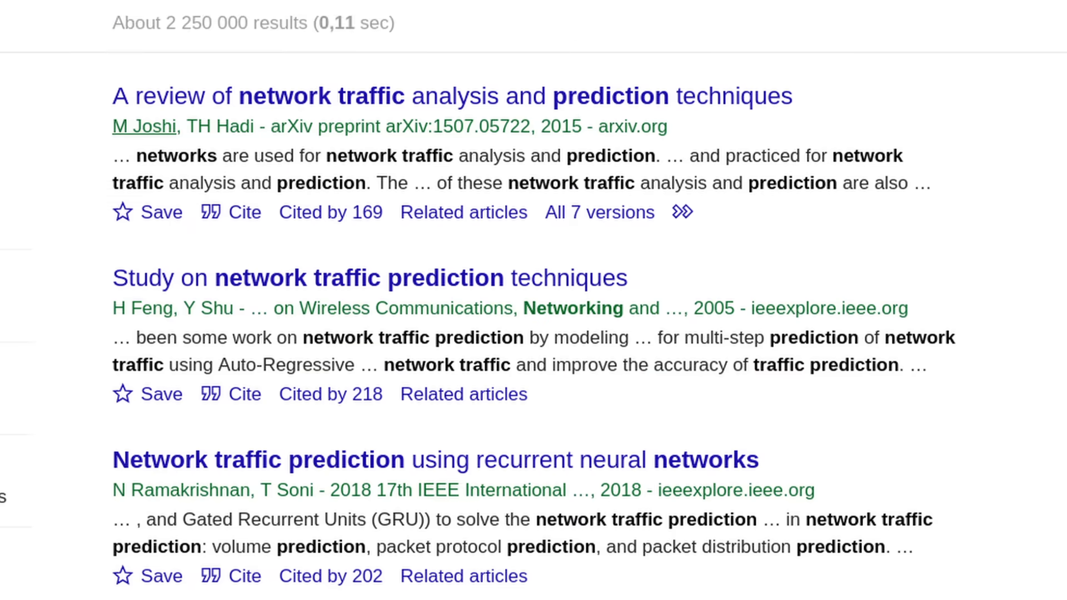
# Scroll through the network traffic prediction results in Google Scholar
pyautogui.scroll(-3)
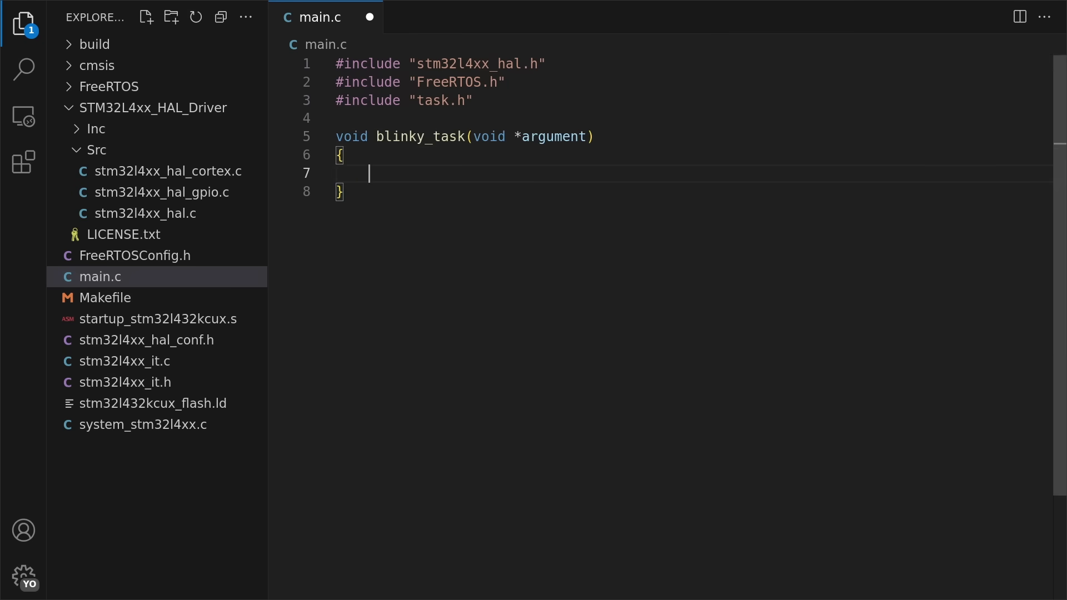
# Enable the GPIOB clock in blinky_task and call vTaskStartScheduler() in main
pyautogui.write('__HAL_RCC_GPIOB_CLK_ENABLE();')
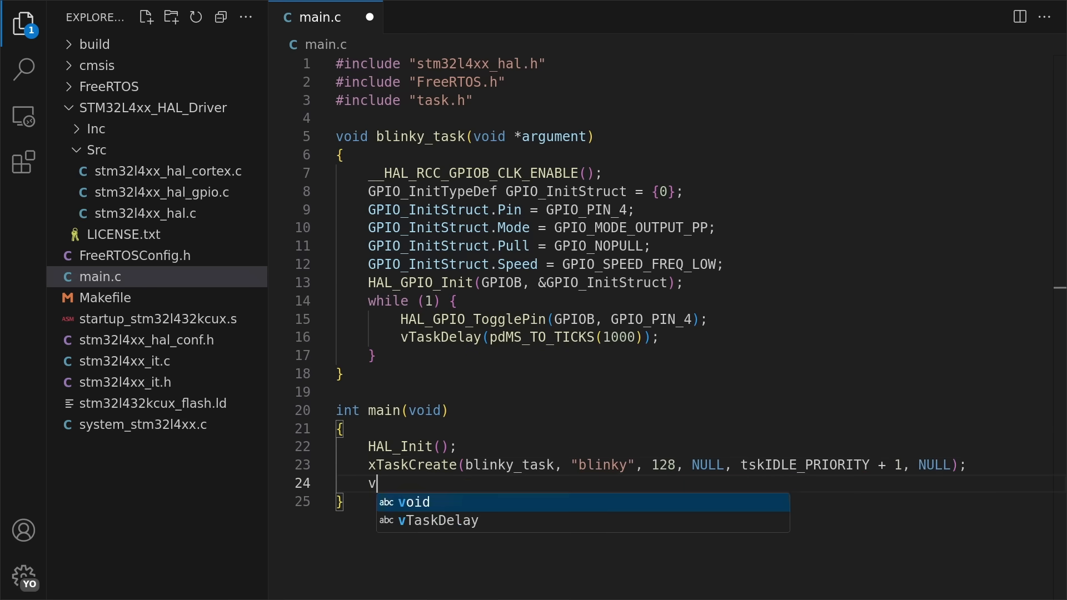
pyautogui.write('TaskStartScheduler();')
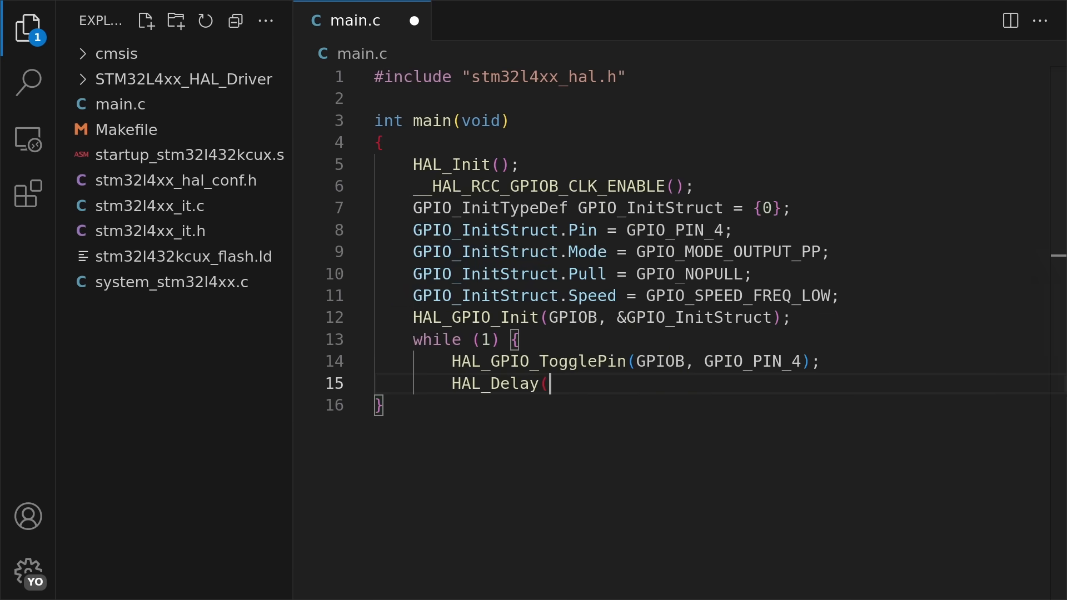
# Close the toggle loop with HAL_Delay(1000); after HAL_GPIO_TogglePin
pyautogui.write('1000);')
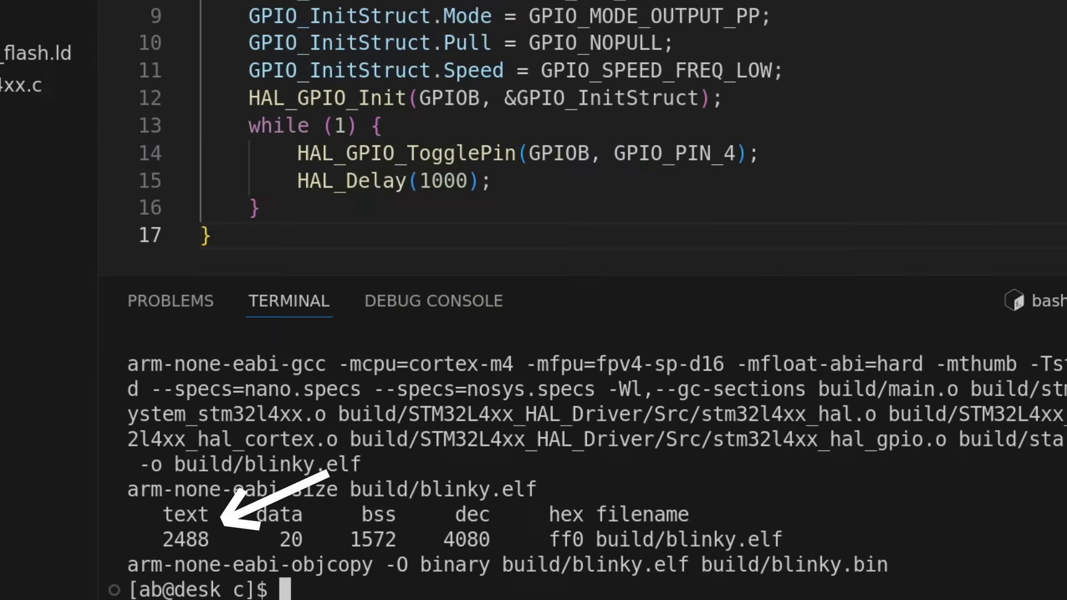
# Flash the HAL blinky with make flash, then open and scroll the startup assembly file
pyautogui.write('make fla')
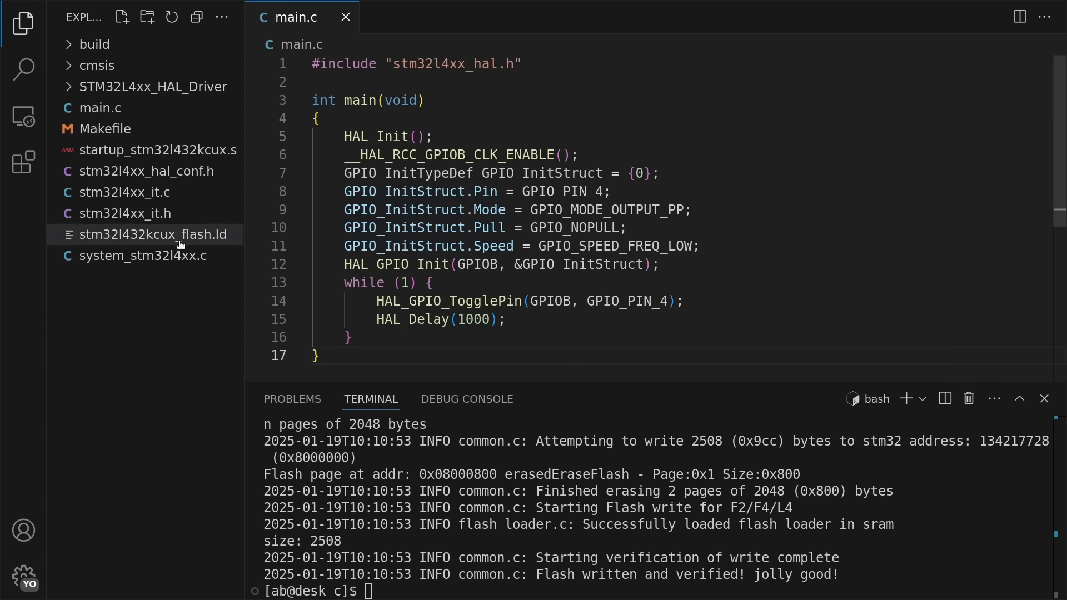
pyautogui.click(147, 149)
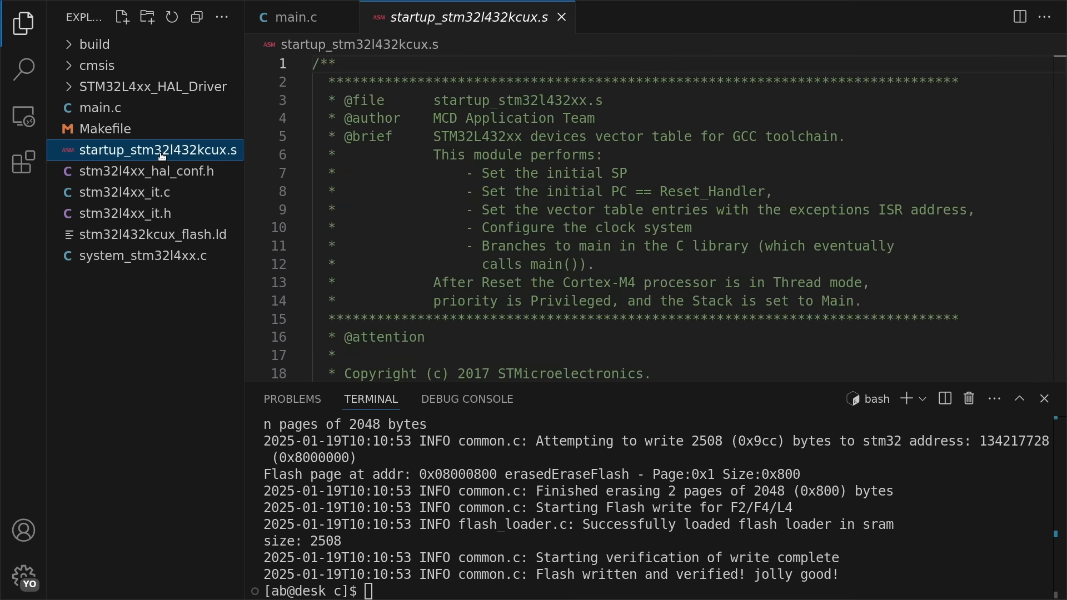
pyautogui.scroll(-3)
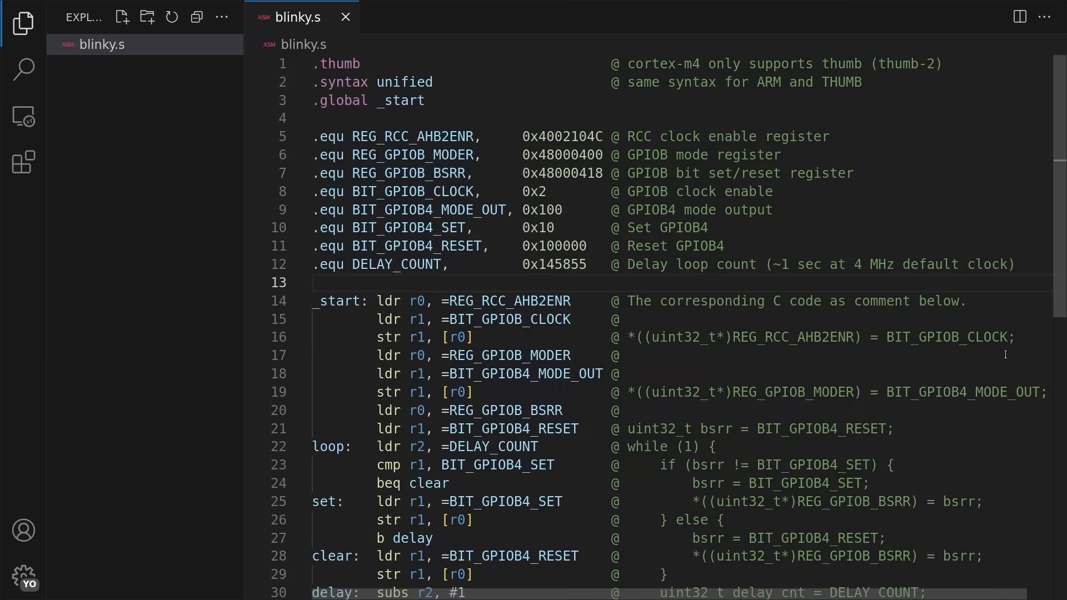
# Scroll through blinky.s and open the stm32l432kc.ld linker script
pyautogui.scroll(-3)
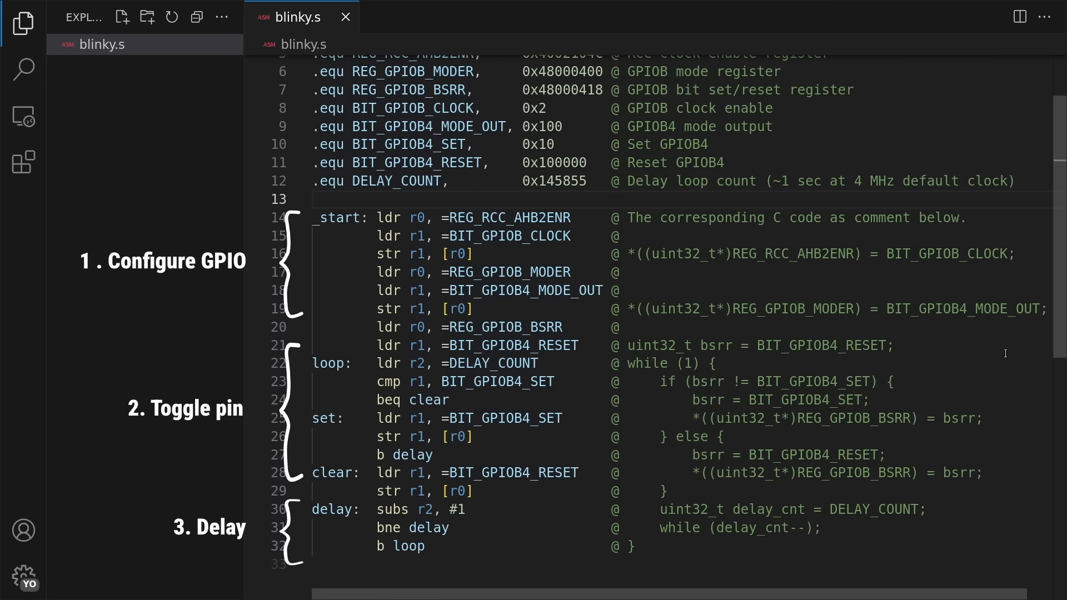
pyautogui.click(122, 66)
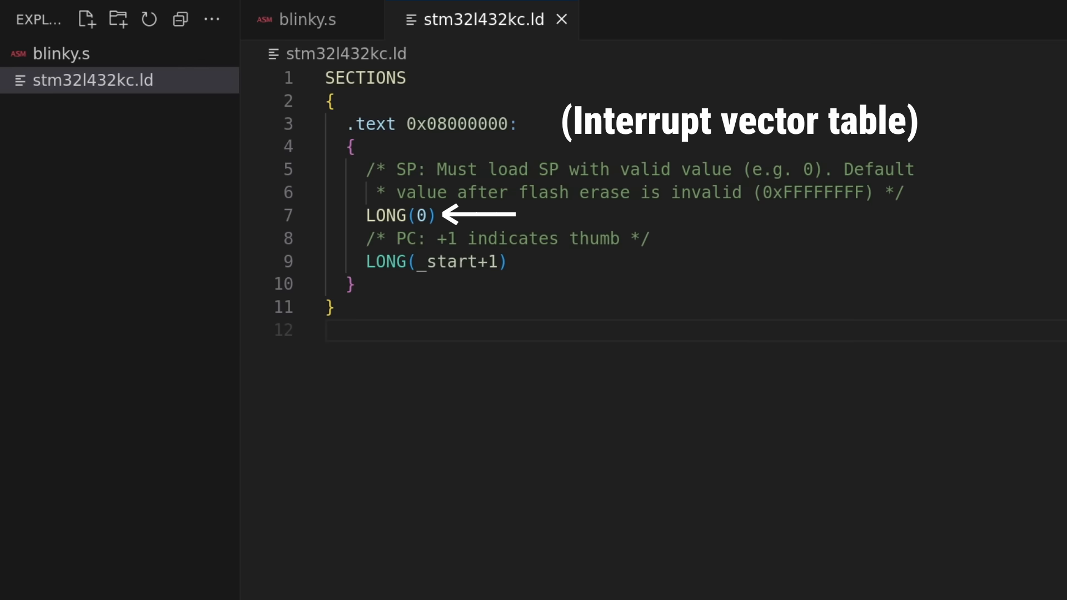
# Return to the blinky.s assembly source tab
pyautogui.click(298, 18)
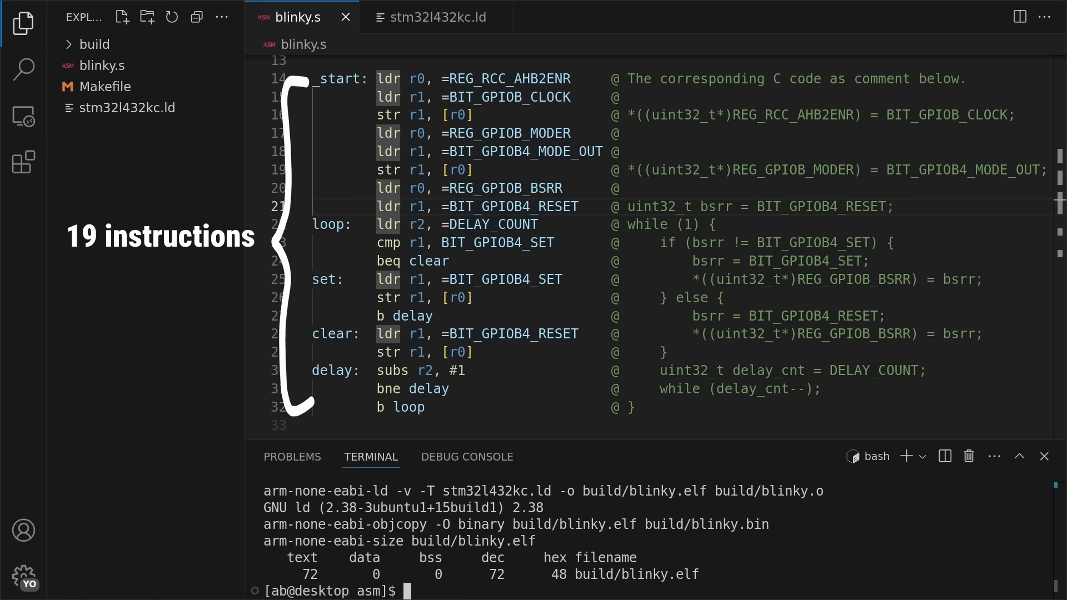
# Rebuild the assembly blinky with make and flash it with make flash
pyautogui.write('make')
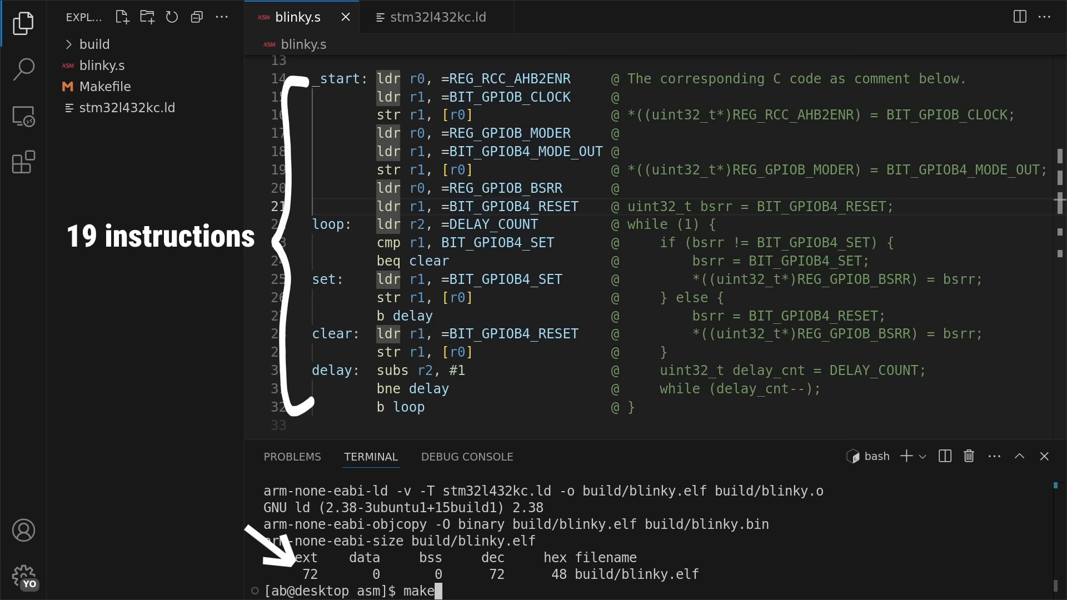
pyautogui.write('flash')
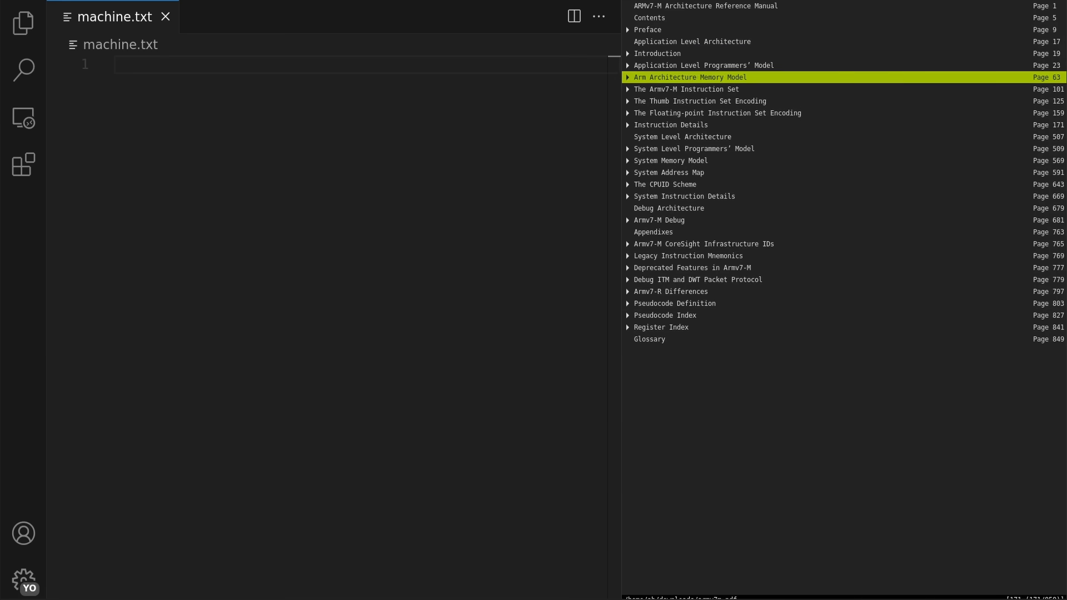
# Find LDR (literal) in the manual and hand-encode ldr r0, =0x4002104C with its literal pool
pyautogui.click(627, 124)
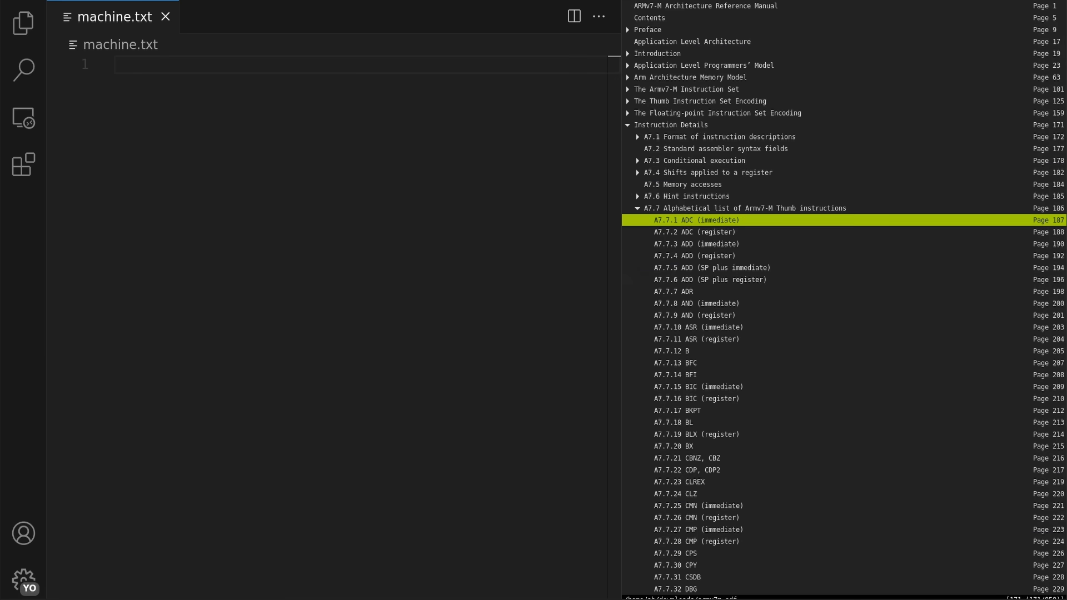
pyautogui.click(694, 339)
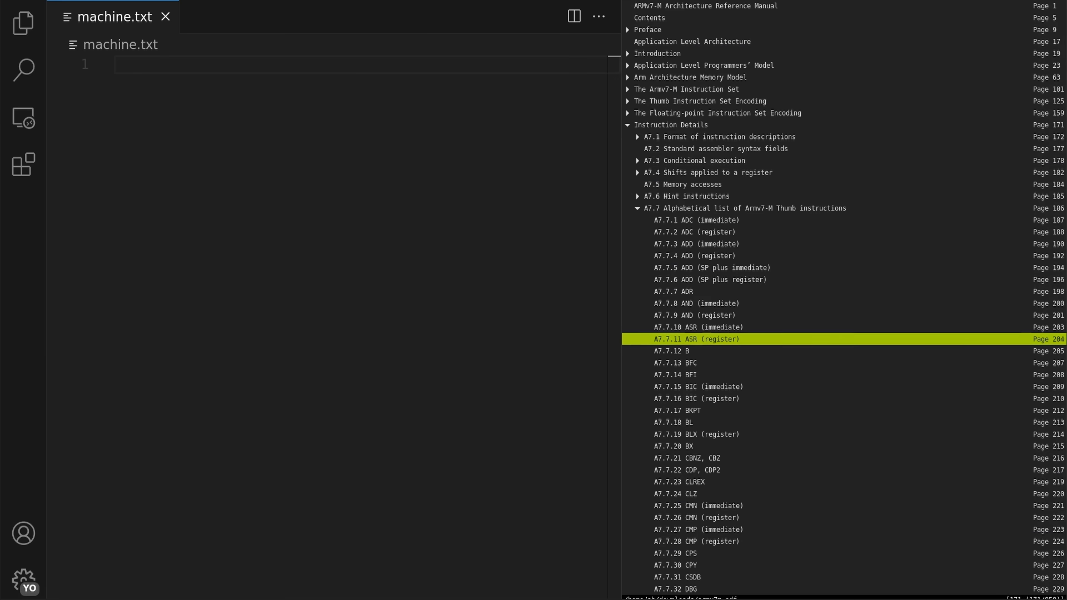
pyautogui.write('000')
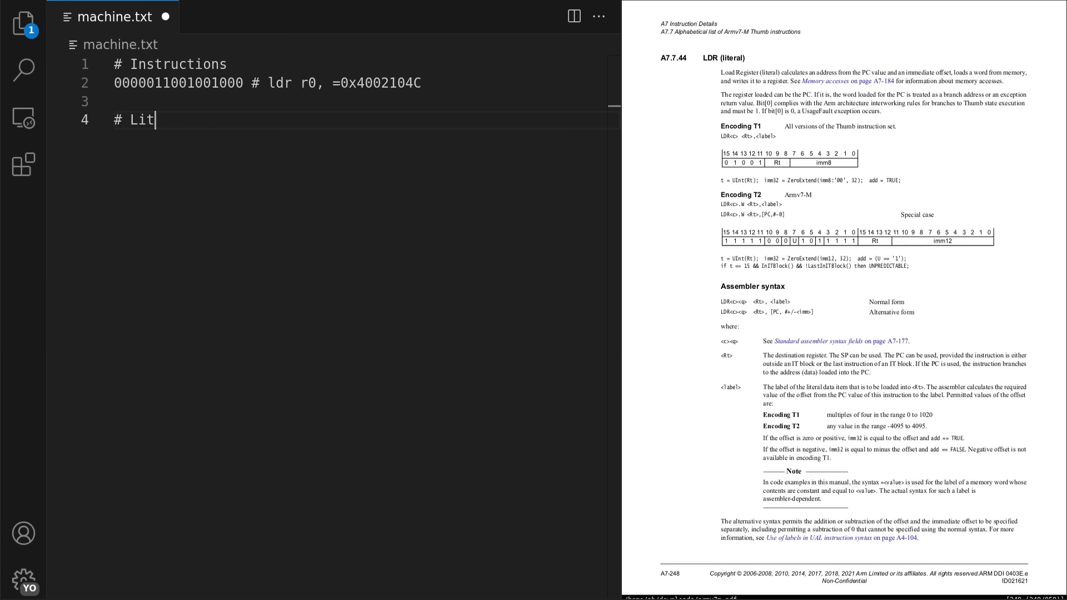
pyautogui.write('eral pool')
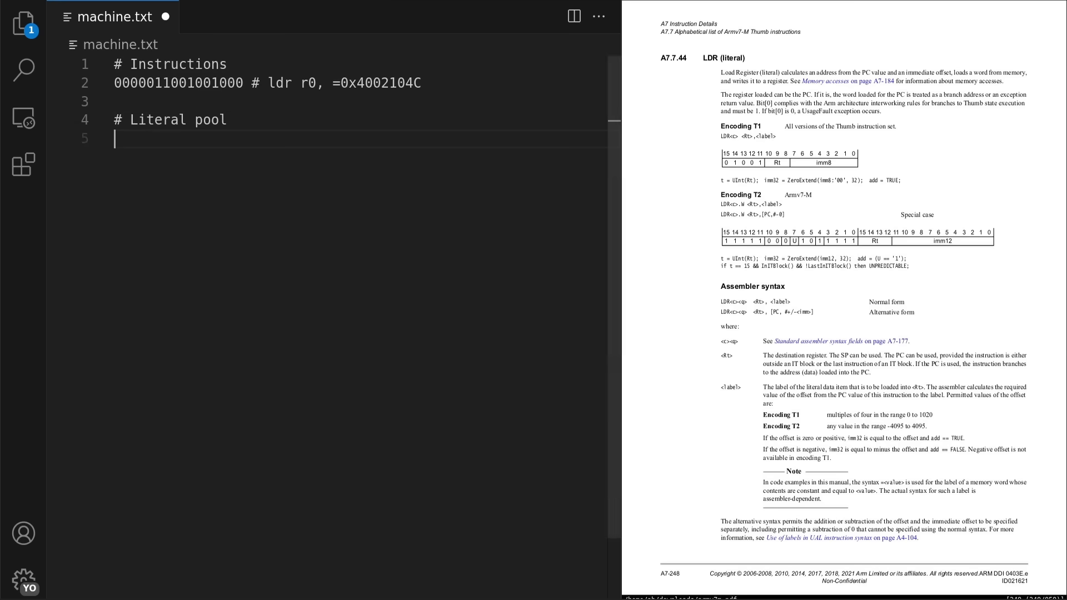
pyautogui.write('0100110000010000 #')
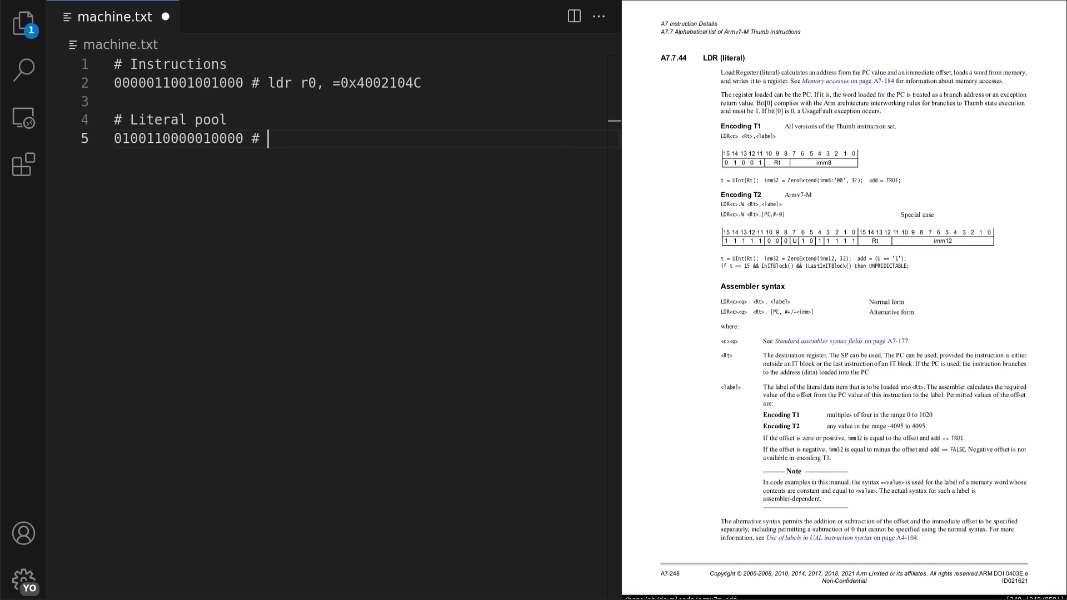
pyautogui.write('0x4002104C')
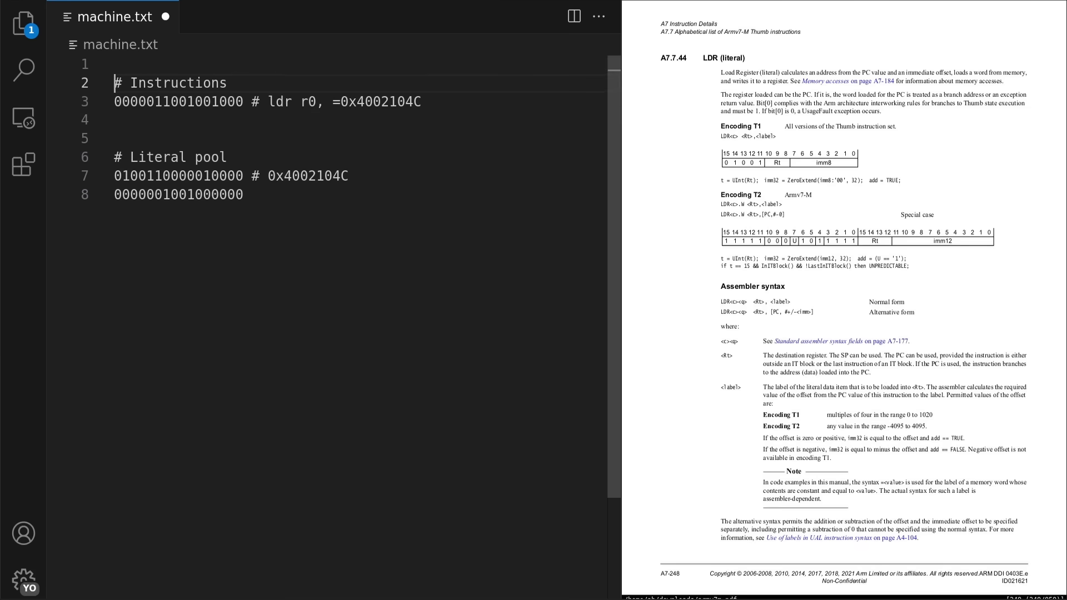
pyautogui.write('# Machine c')
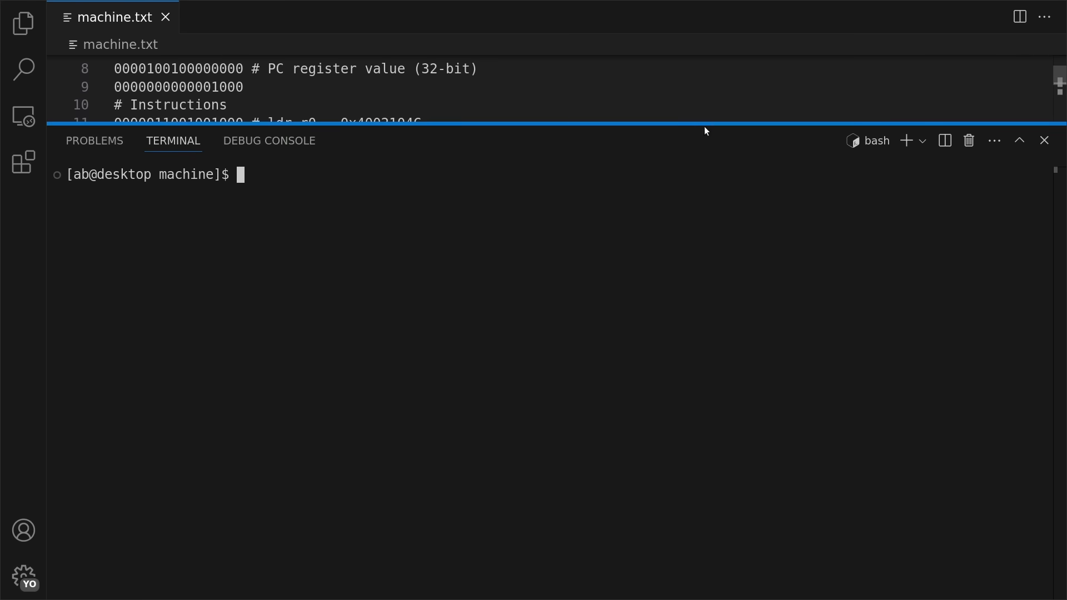
# Generate blinky.bin from machine.txt via grep pipeline, confirm its 48-byte size, and start st-flash
pyautogui.write('grep -Eo "^[01]+" machine.txt | fold -w8')
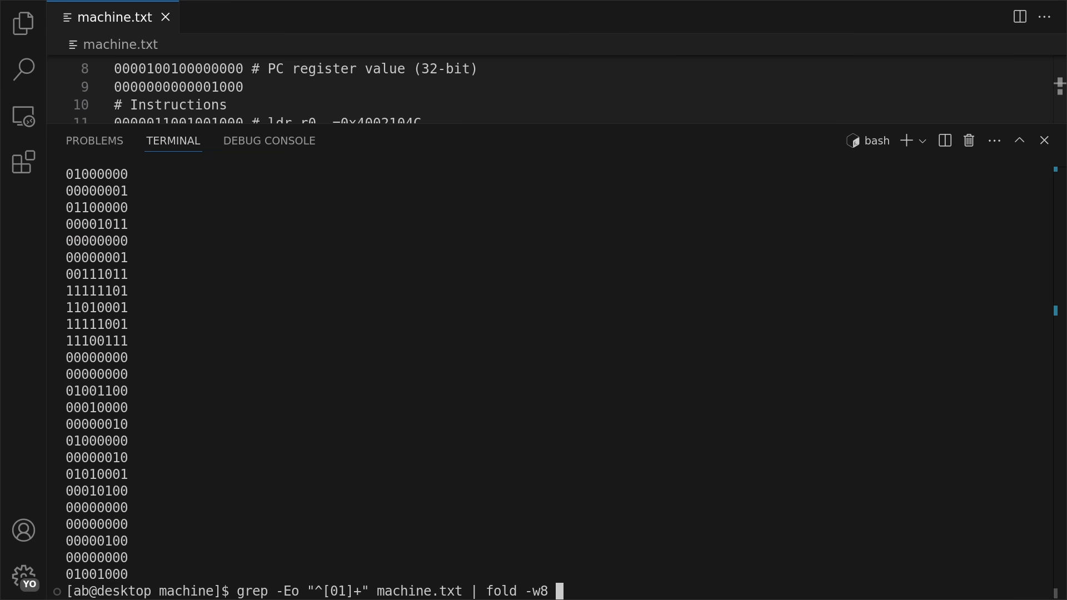
pyautogui.write('| \\')
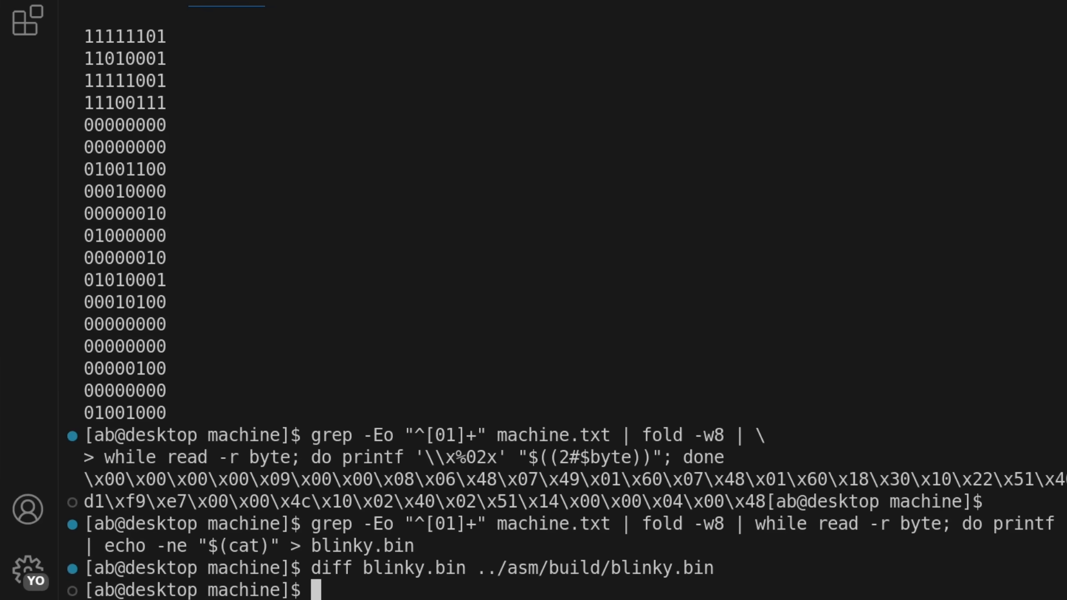
pyautogui.write('stat -c %s blinky.bin')
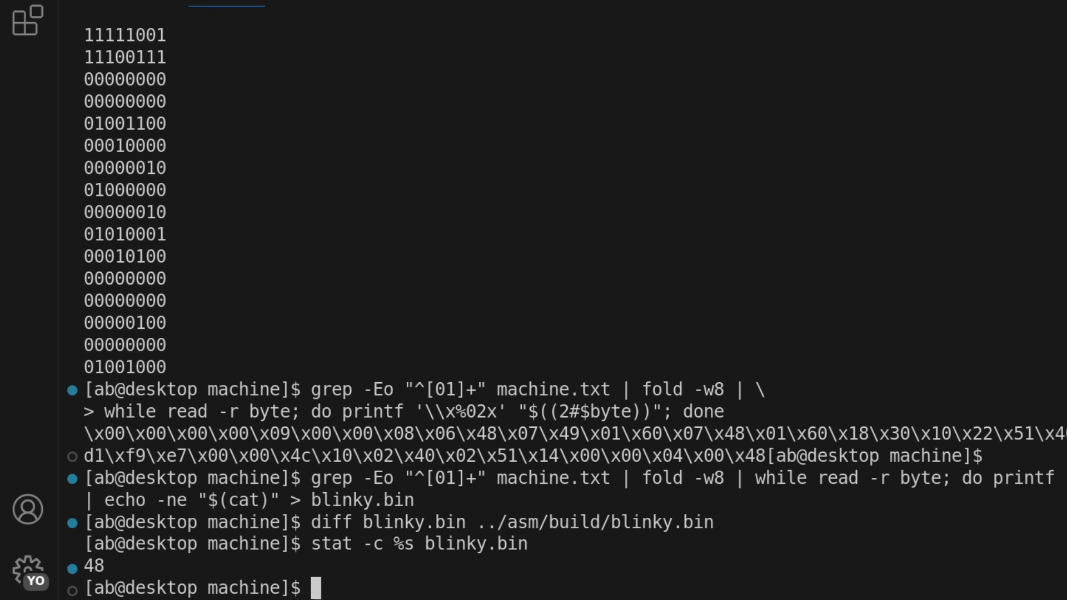
pyautogui.write('st-flash write blinky')
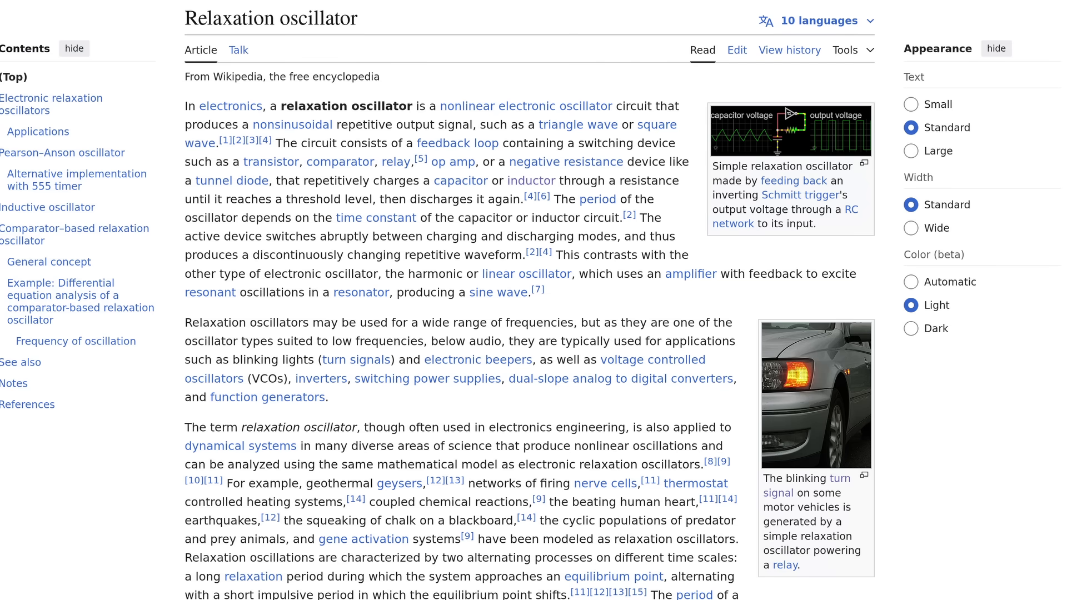
# Scroll the Relaxation oscillator article down to the blinking car turn-signal photo
pyautogui.scroll(-3)
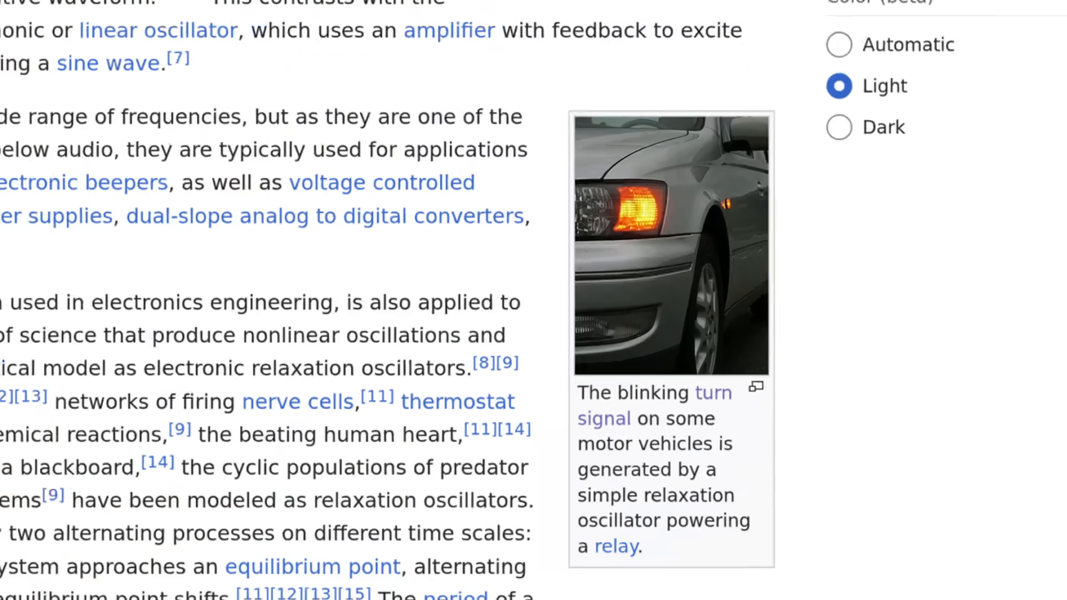